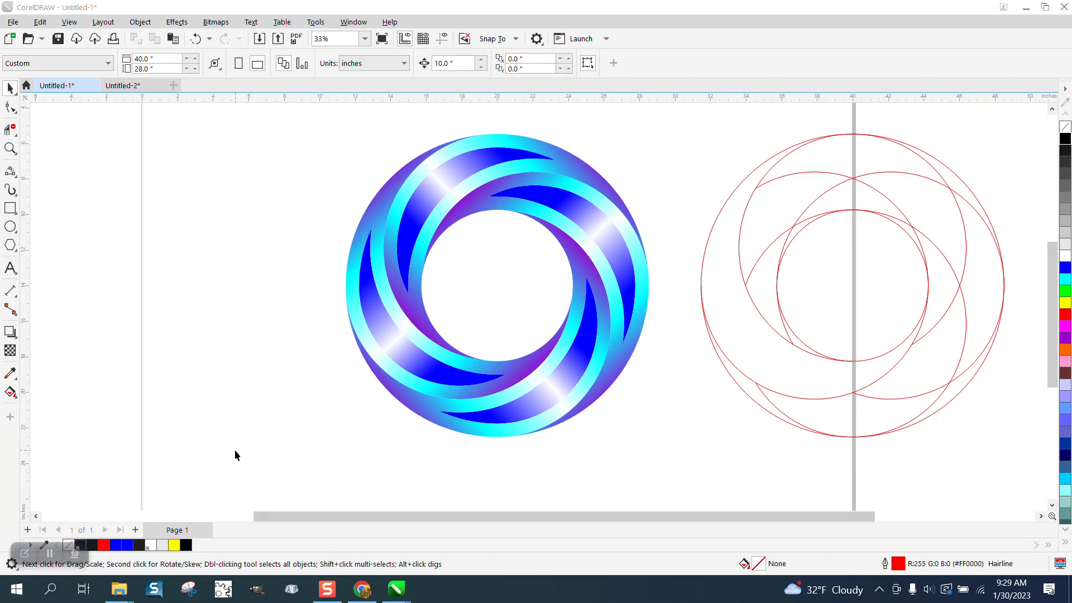
Add 75% and 50% concentric copies of the circle and select the 75% copy with the outer circle
click(10, 148)
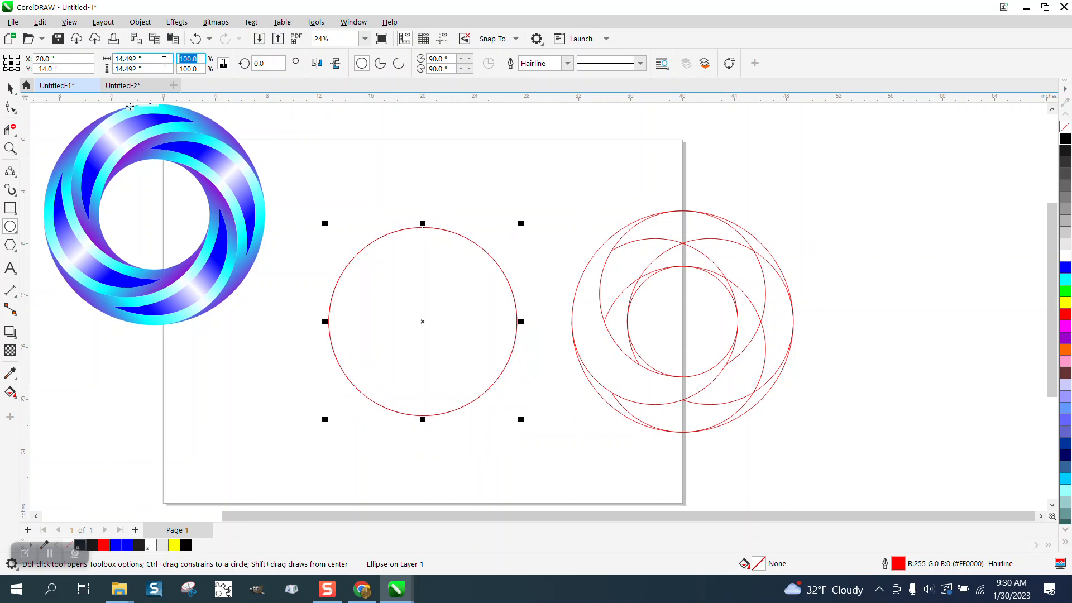
text(75.0)
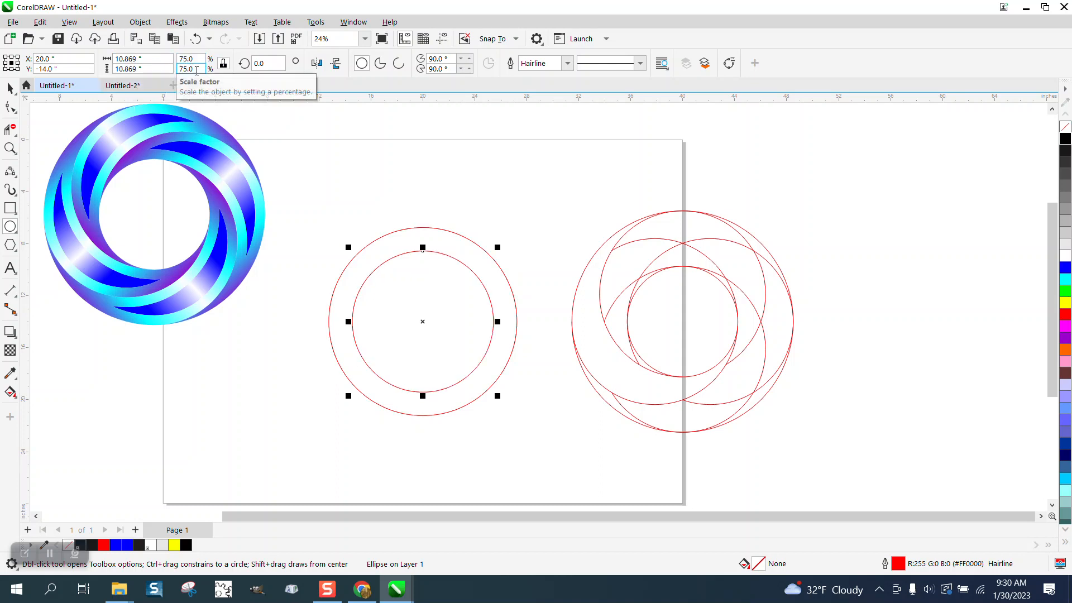
text(50.0)
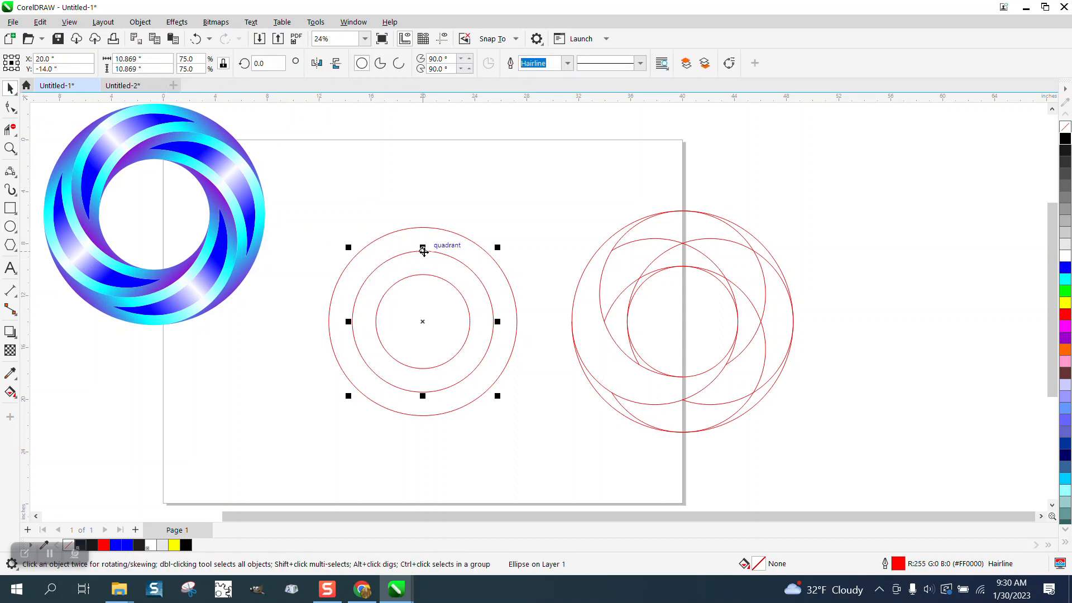
mouse_move(432, 232)
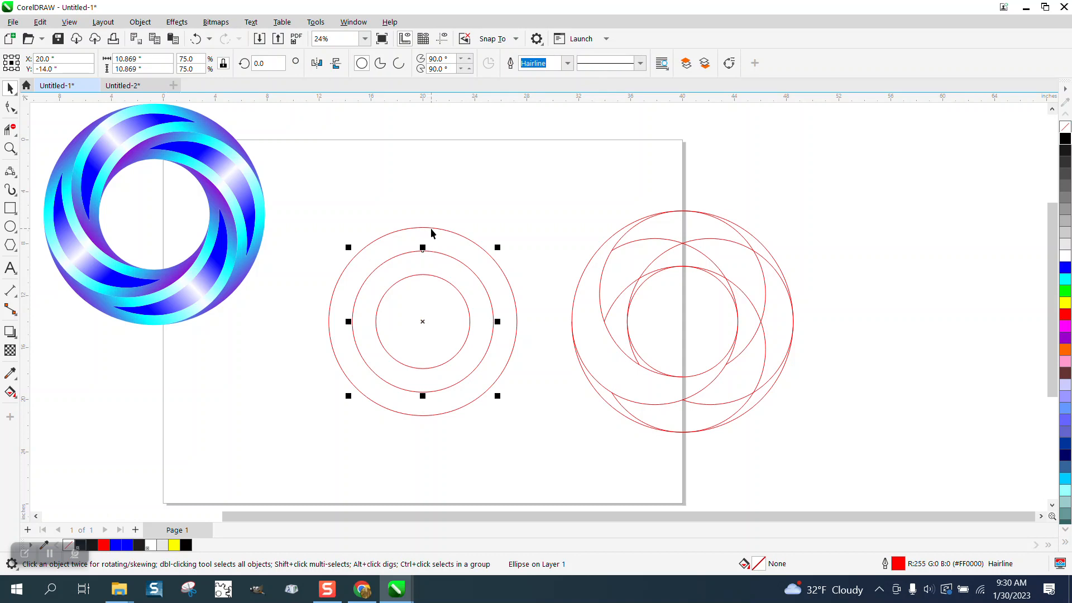
click(422, 223)
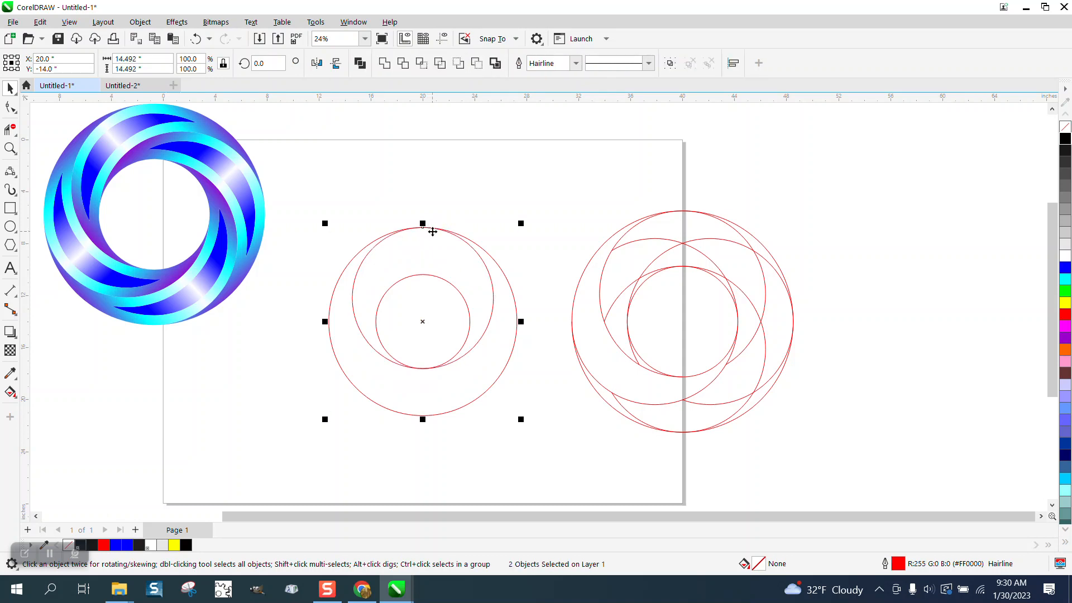
mouse_move(476, 239)
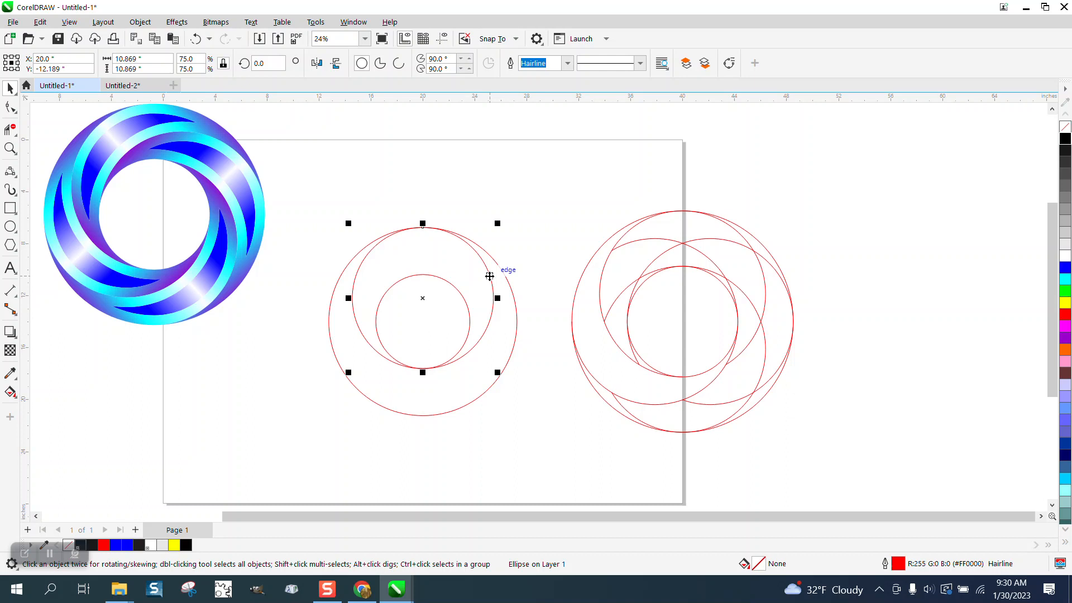
mouse_move(472, 278)
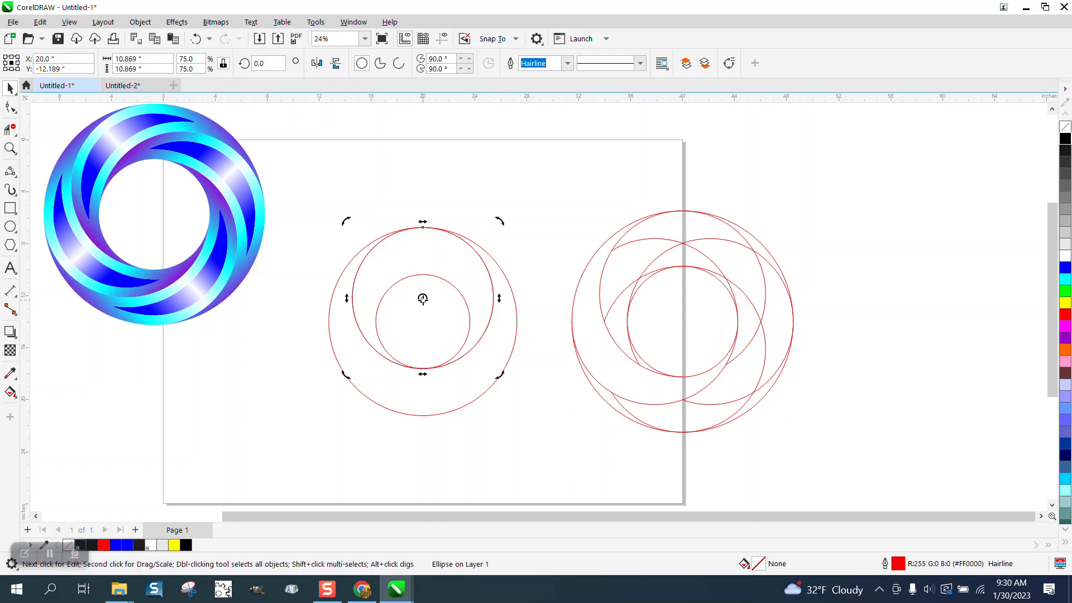
mouse_move(422, 297)
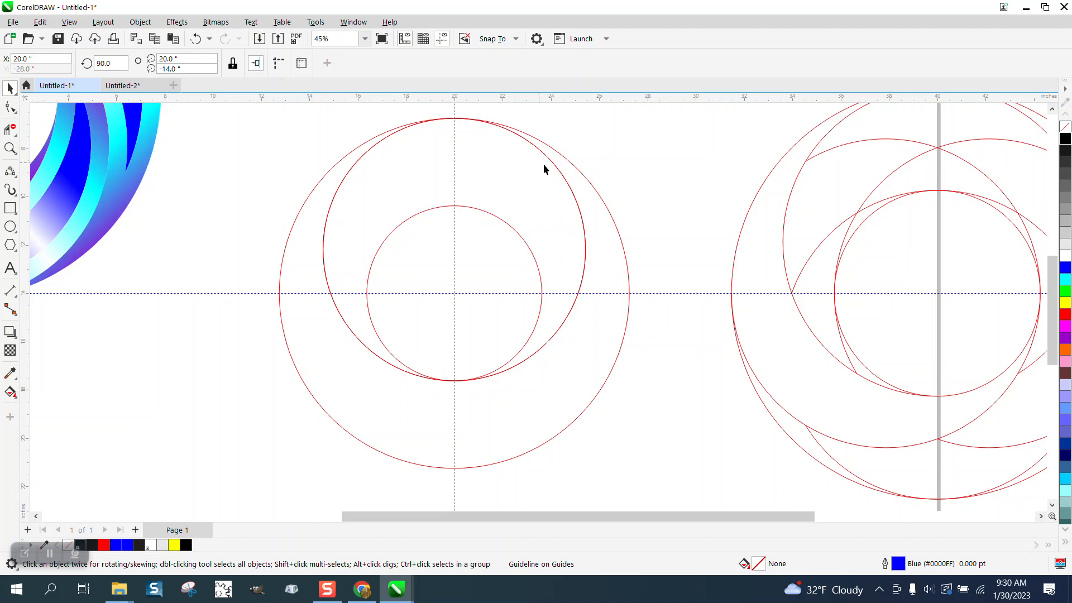
Rotate copies of the offset circle at 90°, 180° and 270° around the outer circle's centre
click(570, 188)
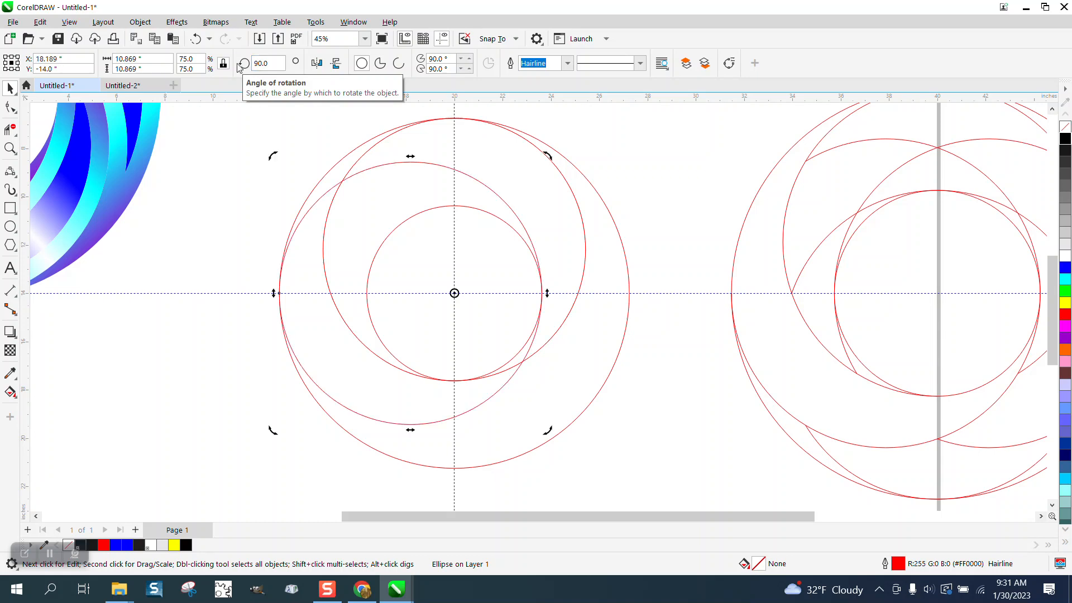
click(267, 62)
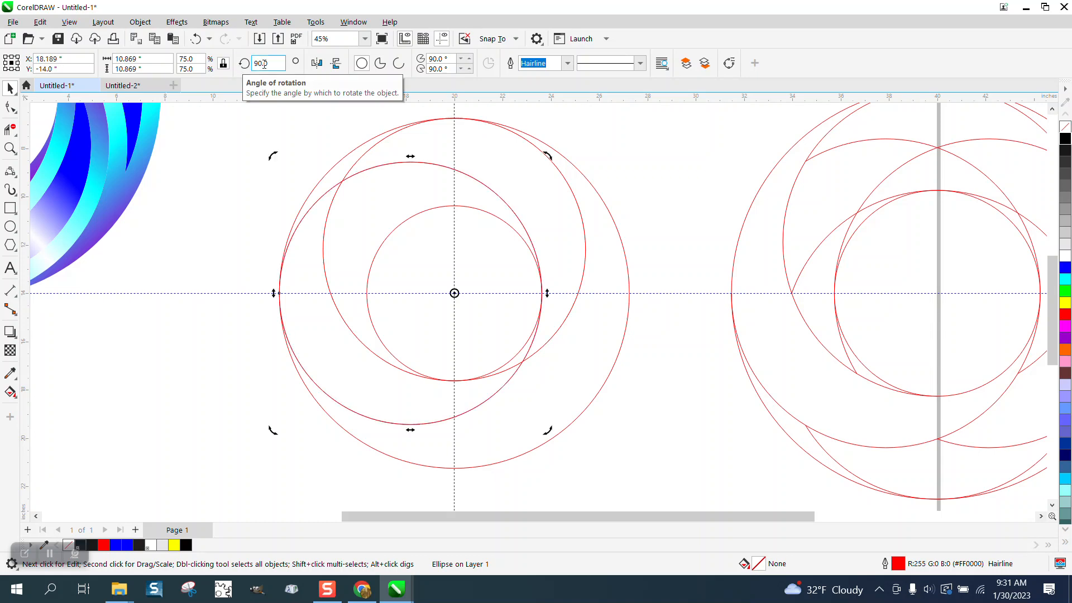
text(1)
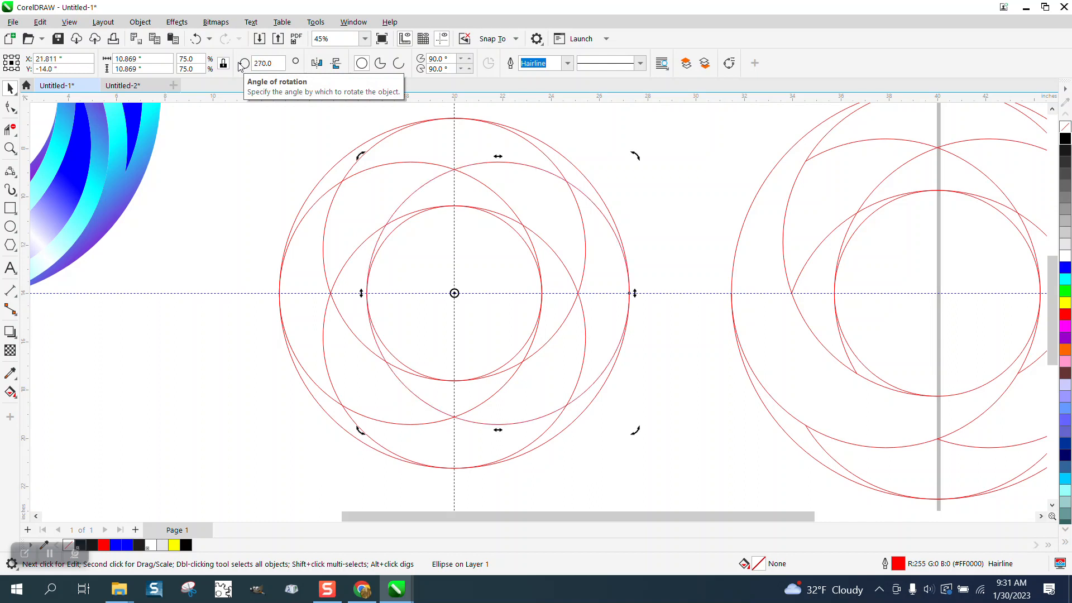
mouse_move(407, 168)
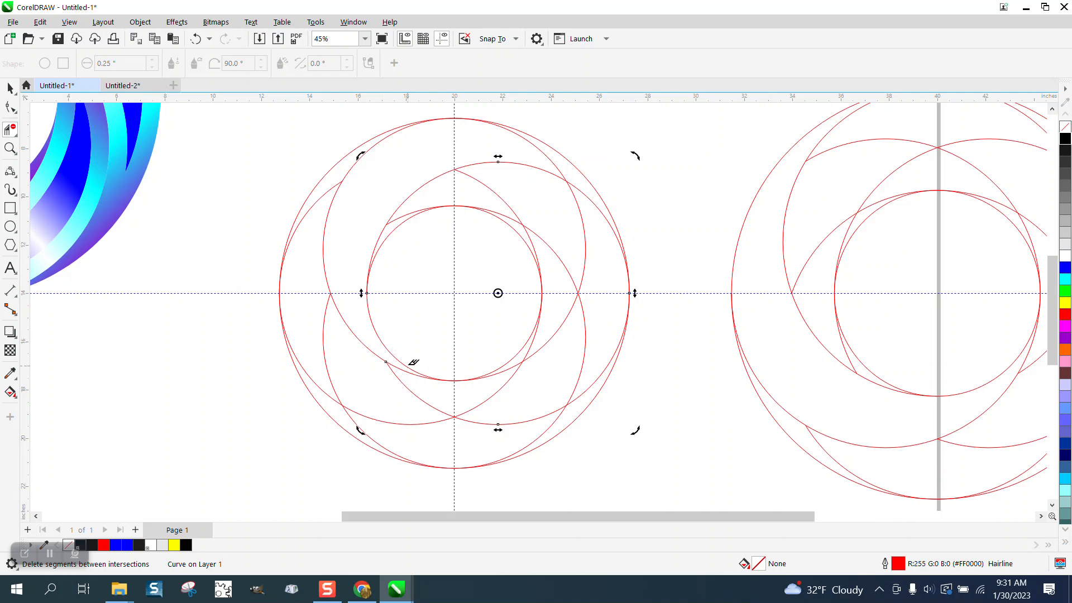
mouse_move(550, 154)
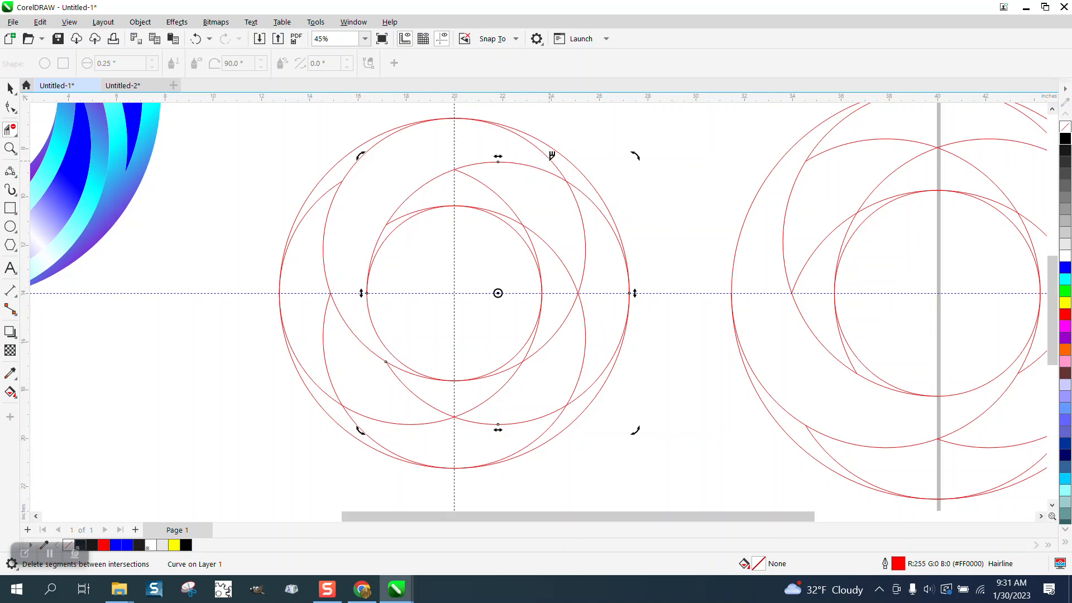
Marquee-select all six construction circles with the Pick tool and group them (Ctrl+G)
scroll(down, 3)
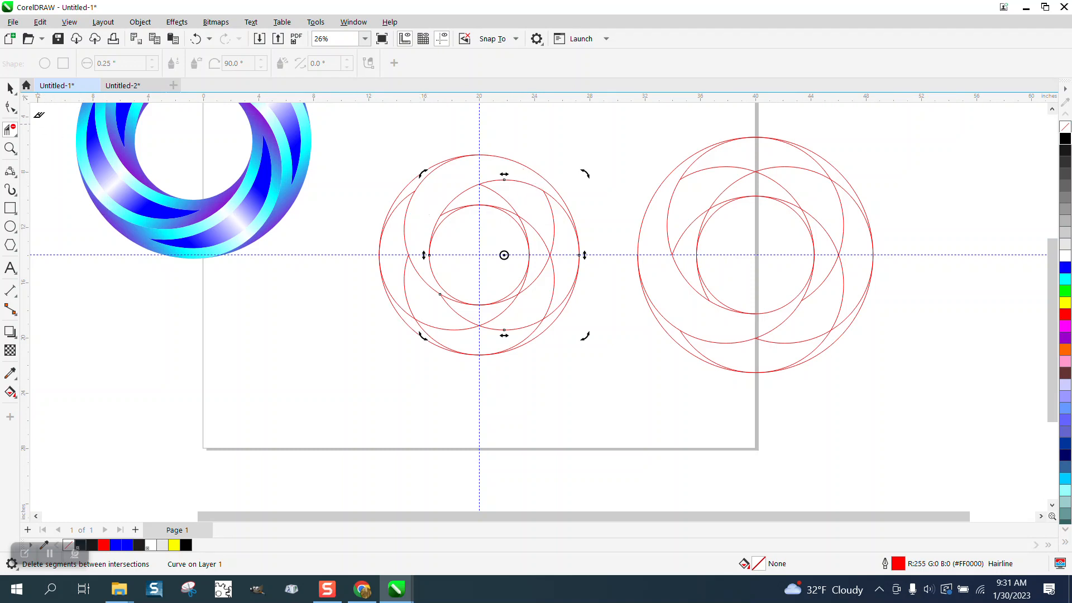
click(467, 254)
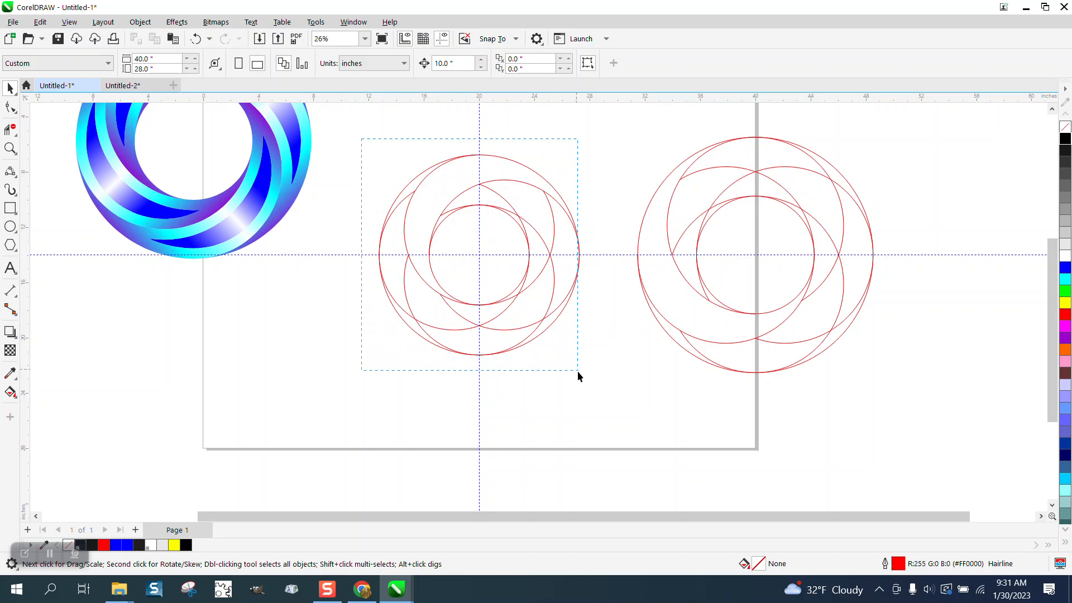
click(479, 253)
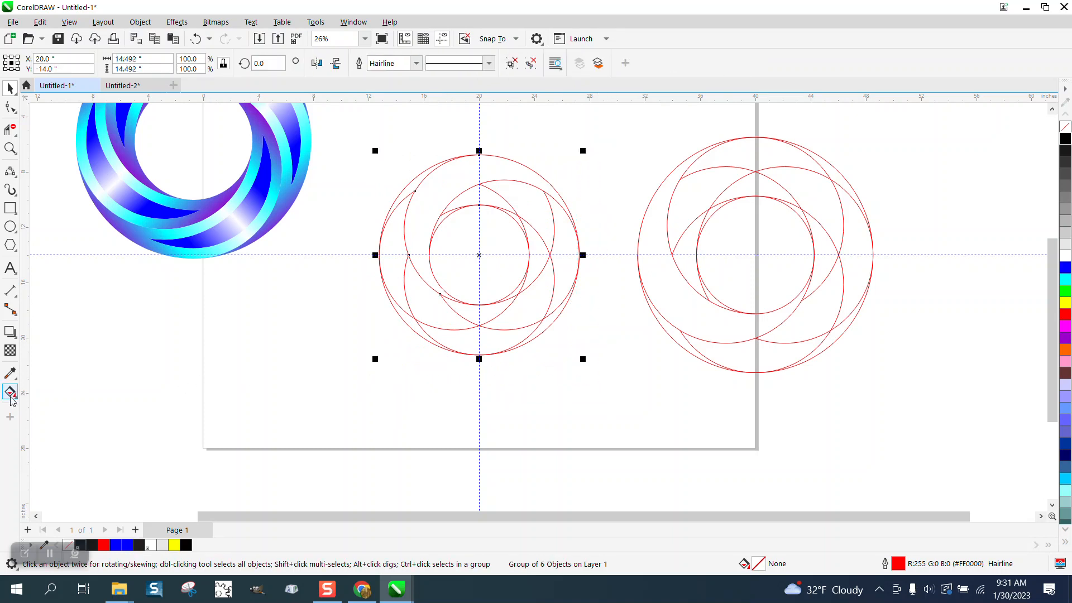
Smart-fill the crescent region between the circles into its own 0.5 pt outlined curve
click(12, 392)
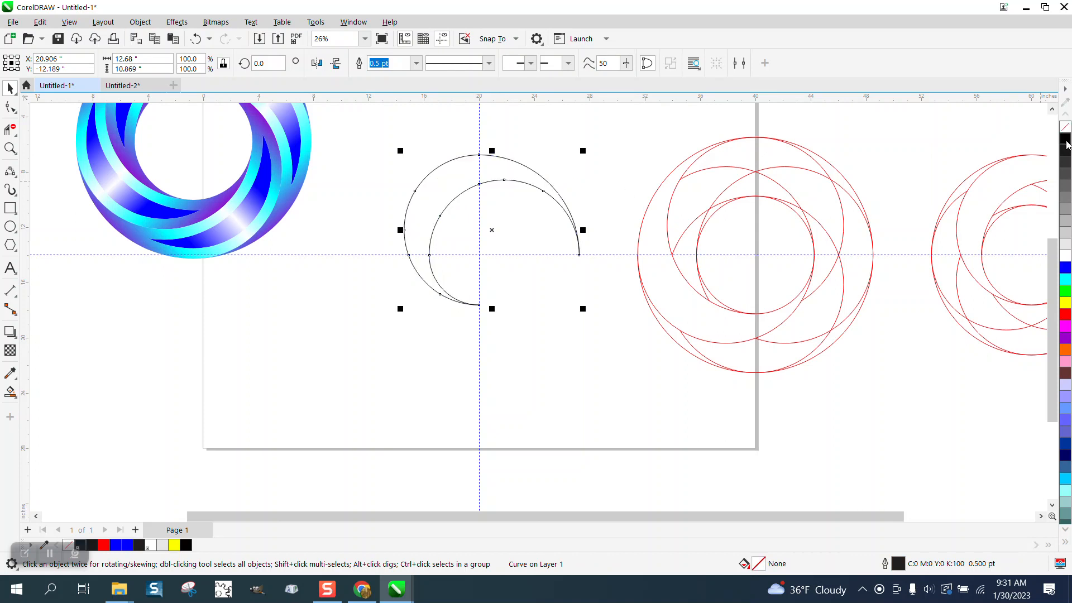
Apply a one-step 0.75" offset contour inside the crescent curve via Effects > Contour
click(176, 22)
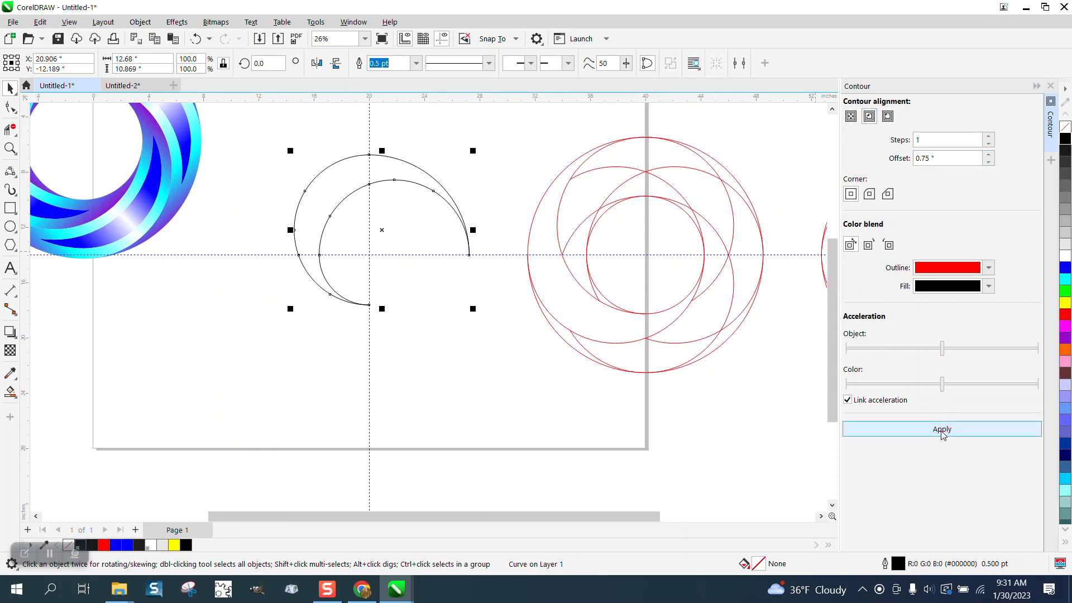
click(941, 429)
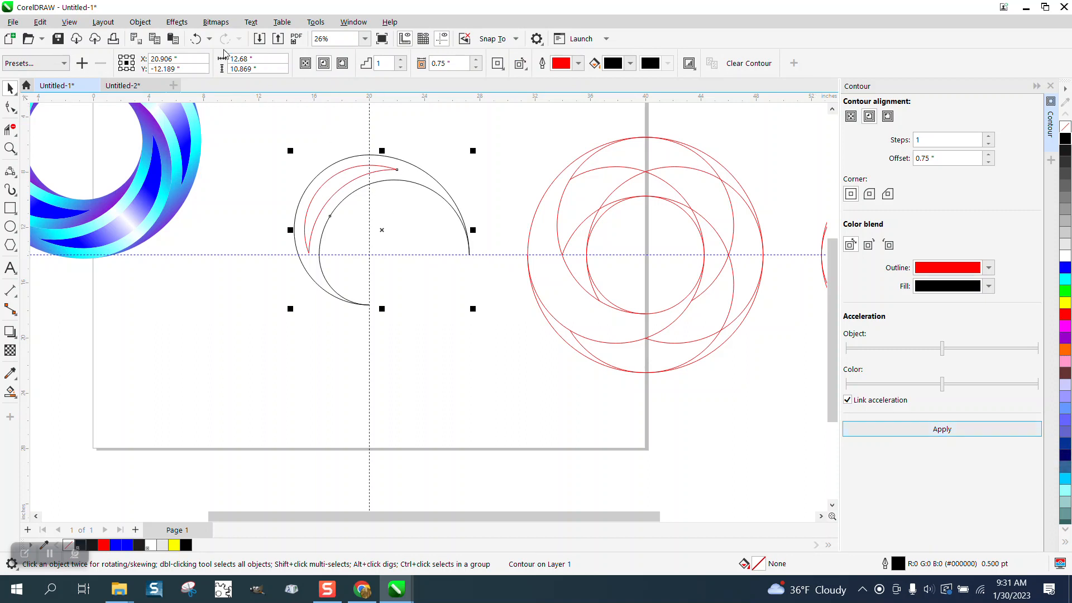
mouse_move(195, 38)
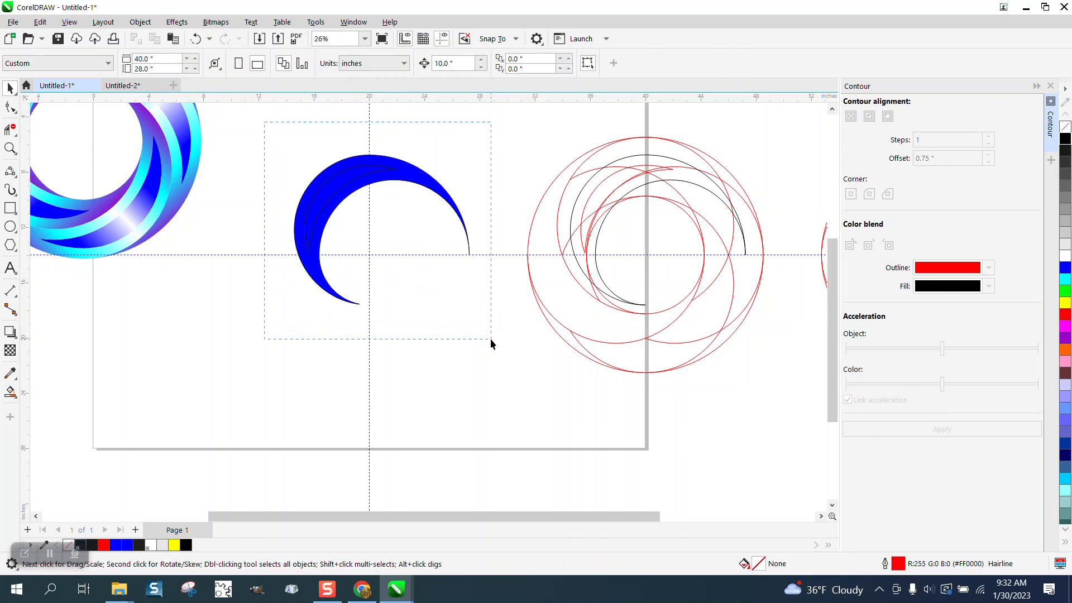
Apply a white-to-blue fountain fill across the inner crescent with the Interactive Fill tool
click(370, 219)
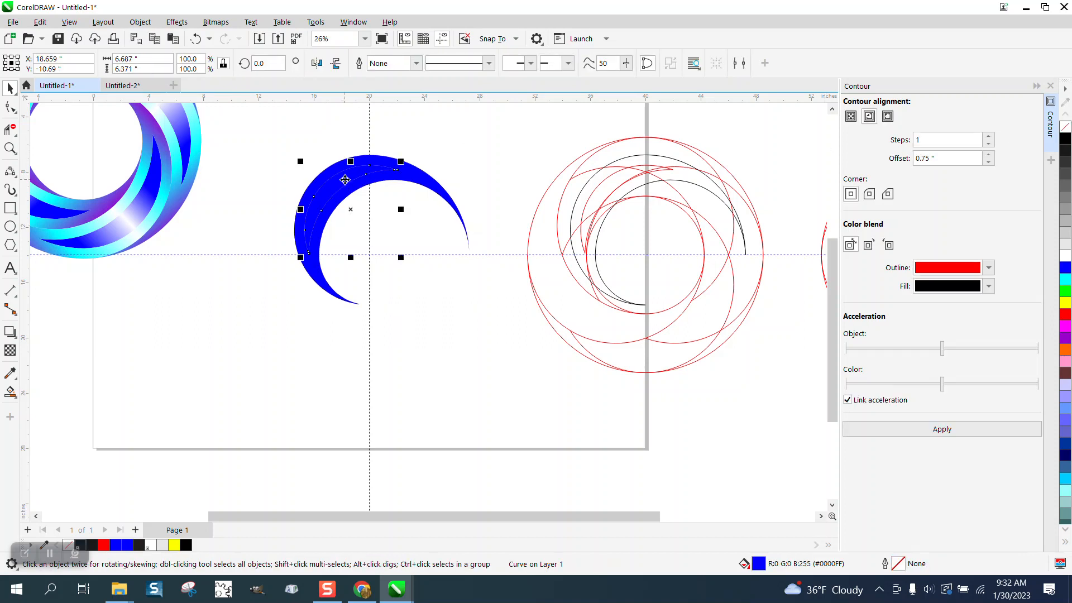
mouse_move(12, 391)
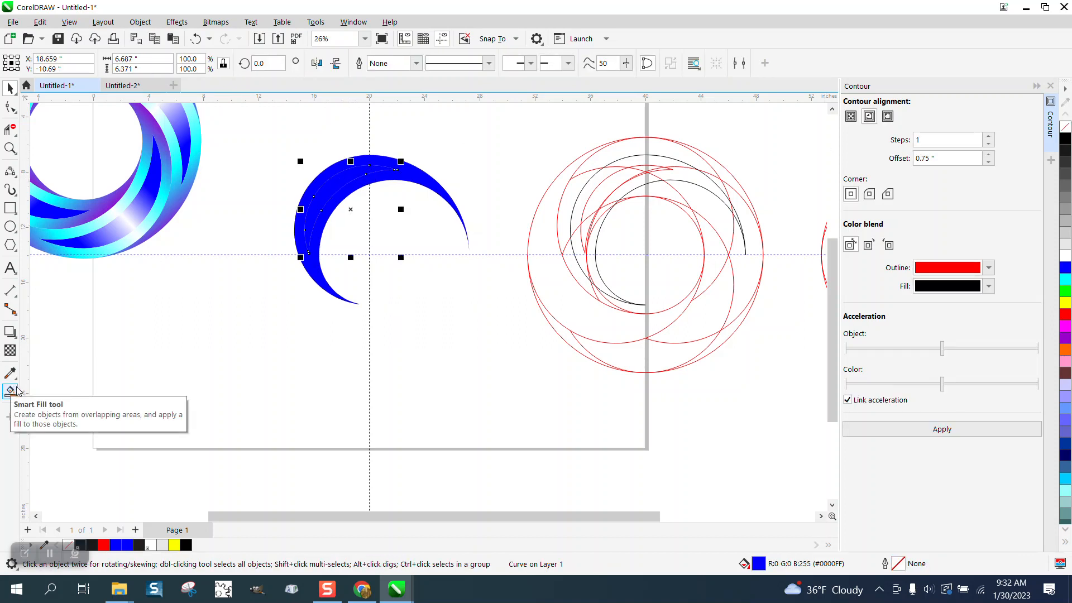
click(11, 392)
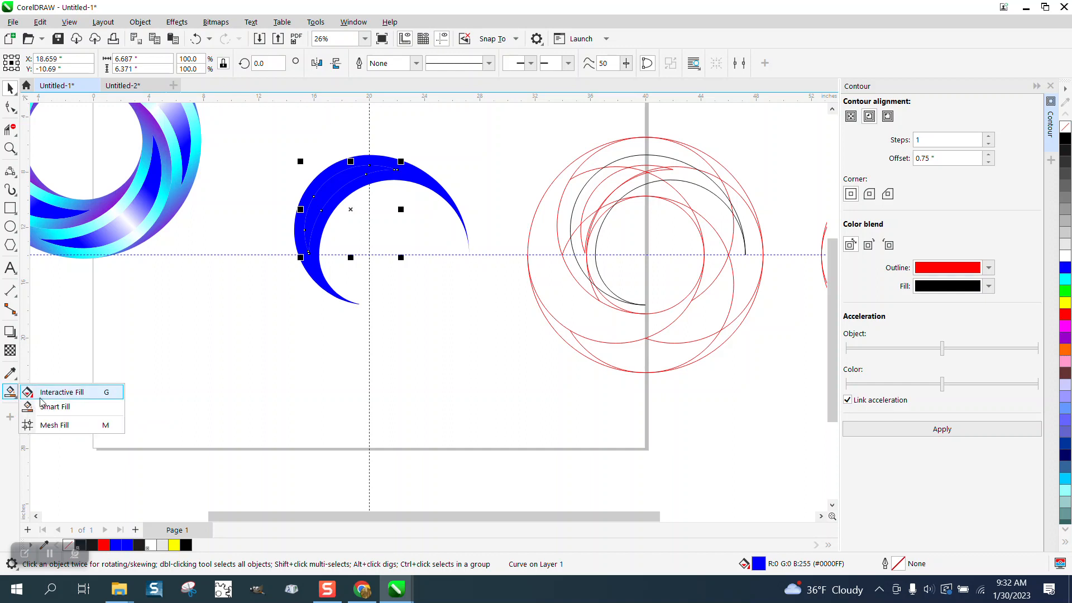
click(60, 391)
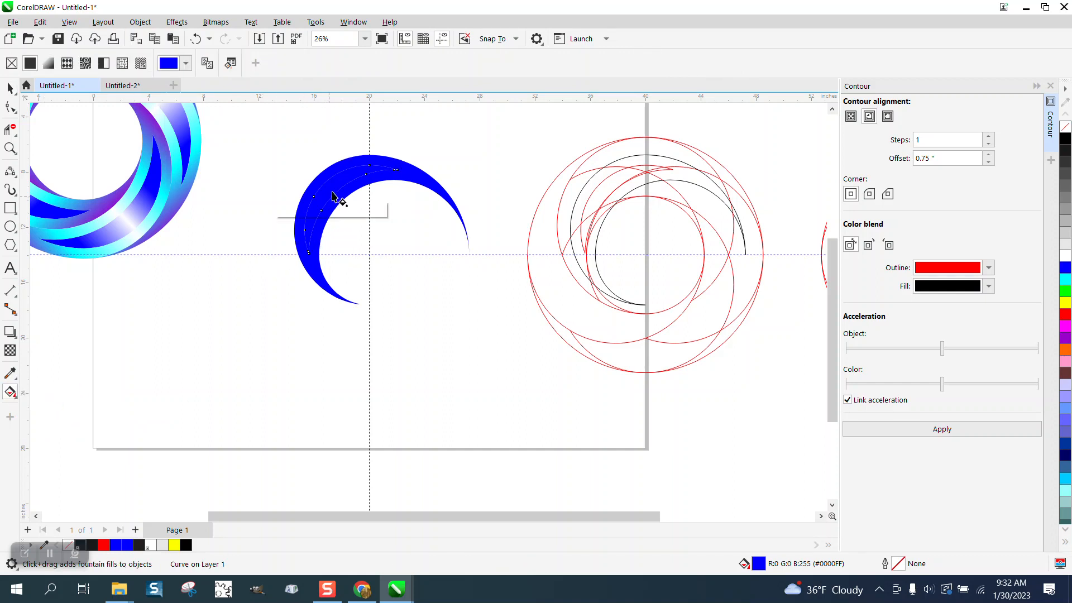
drag(304, 238, 403, 142)
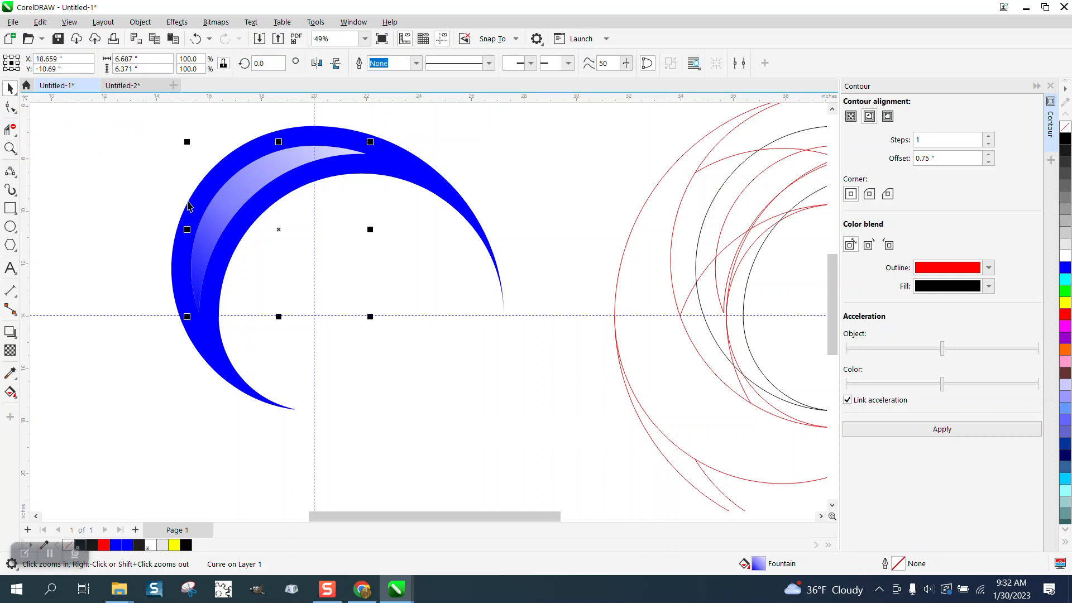
drag(174, 299, 375, 108)
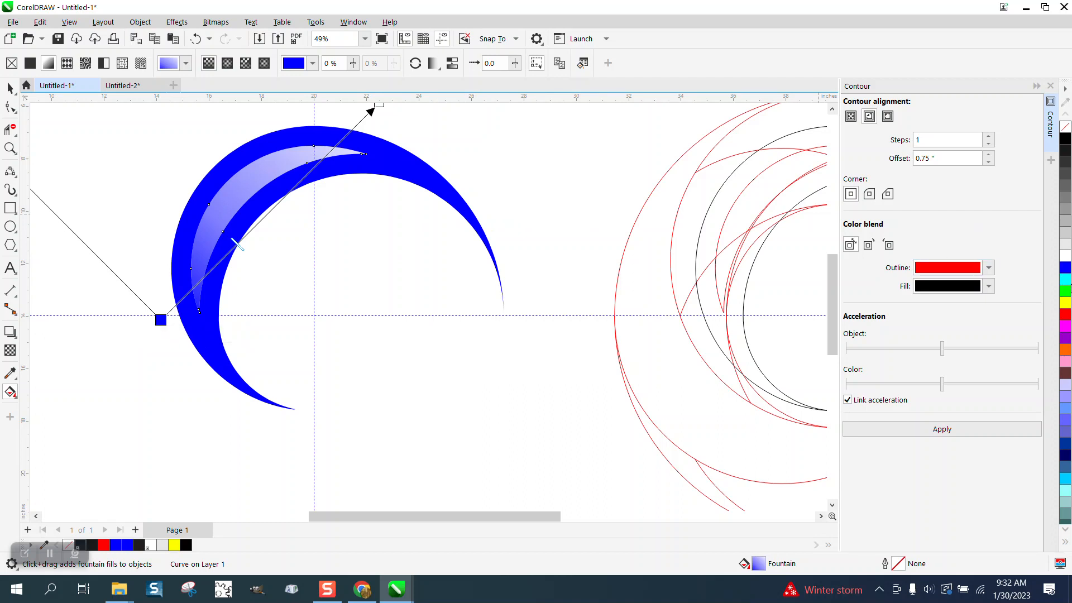
mouse_move(264, 232)
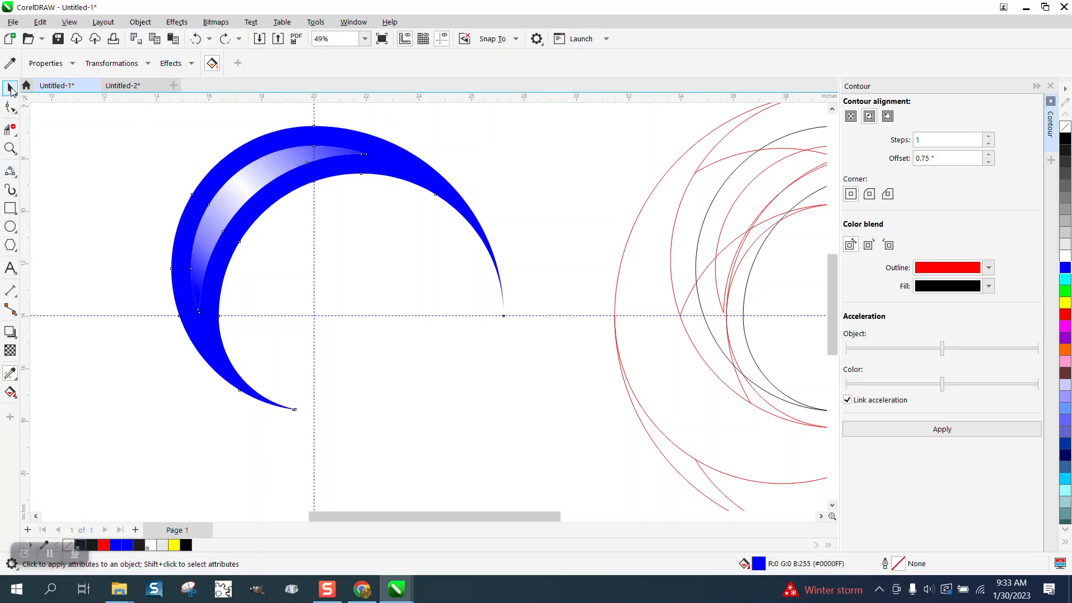
Apply a matching white-to-blue fountain fill across the outer crescent
click(10, 90)
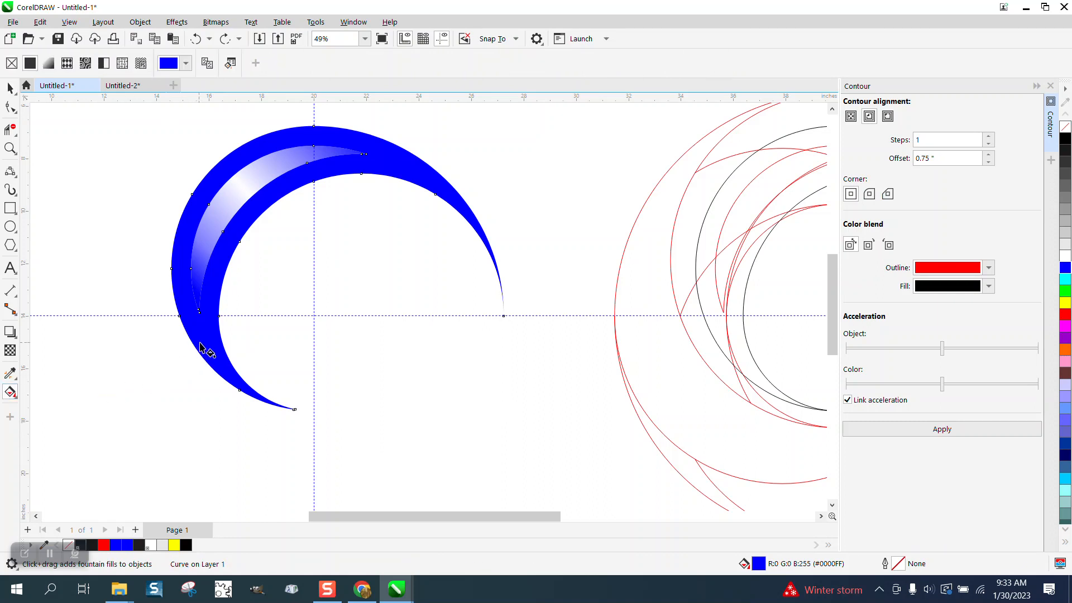
drag(203, 341, 497, 123)
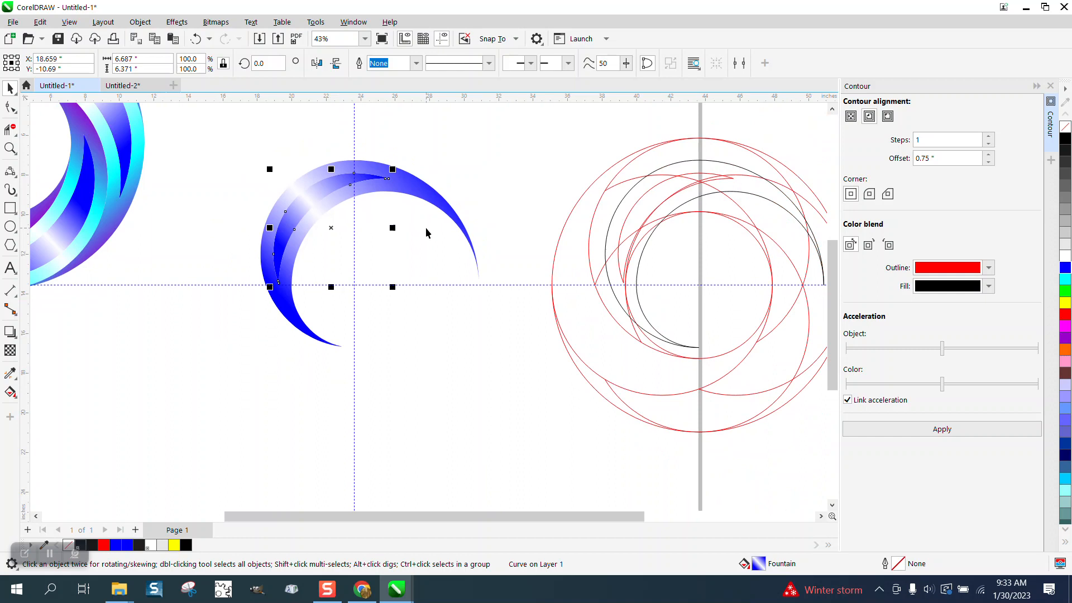
Group both shaded crescents and put the pair into rotate mode for a 90° turn
click(365, 38)
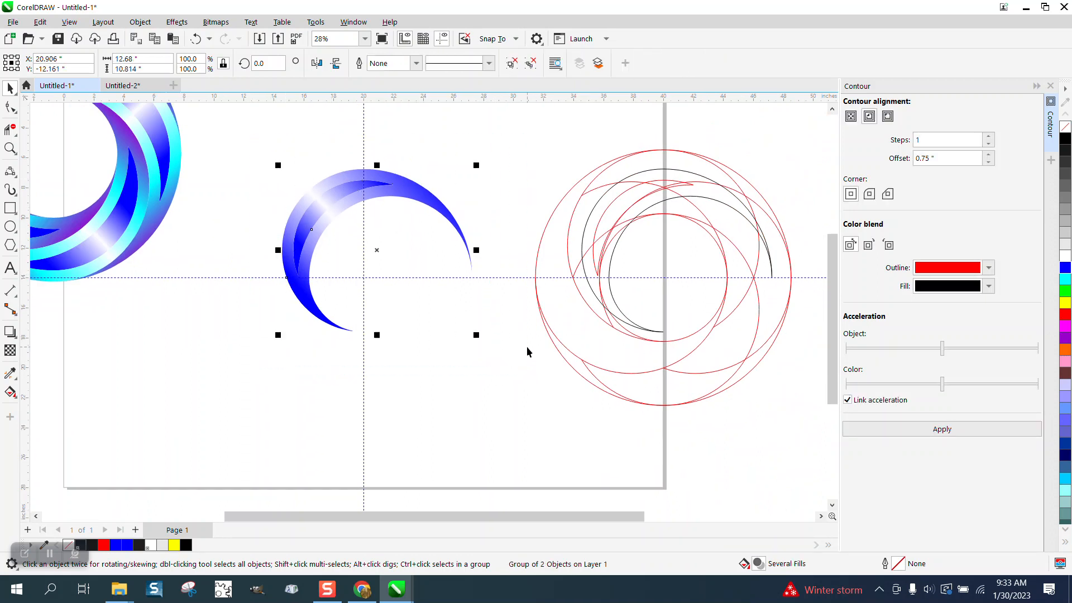
mouse_move(377, 250)
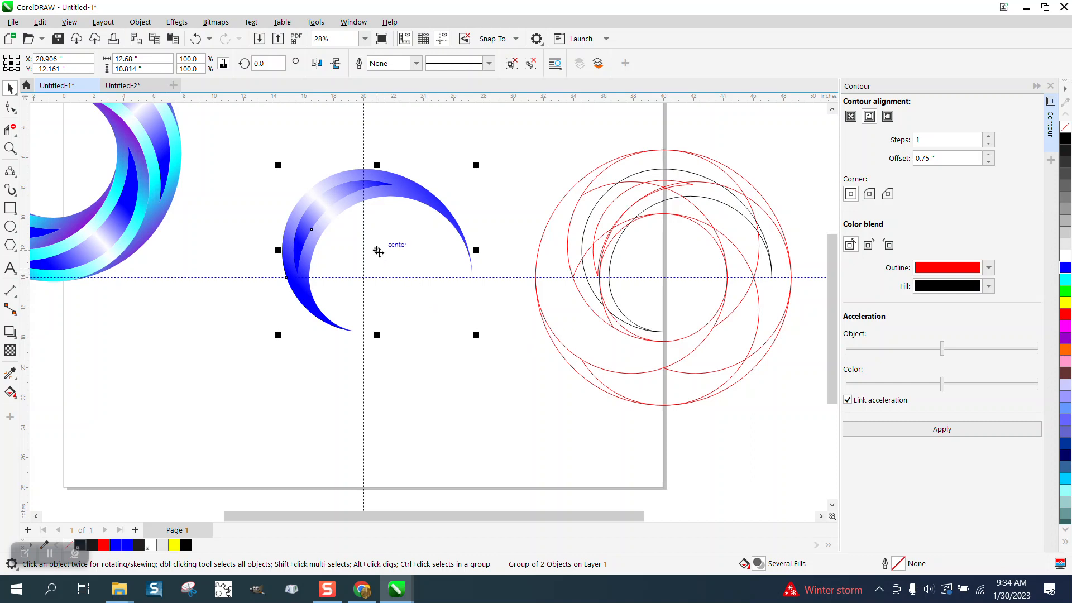
click(376, 250)
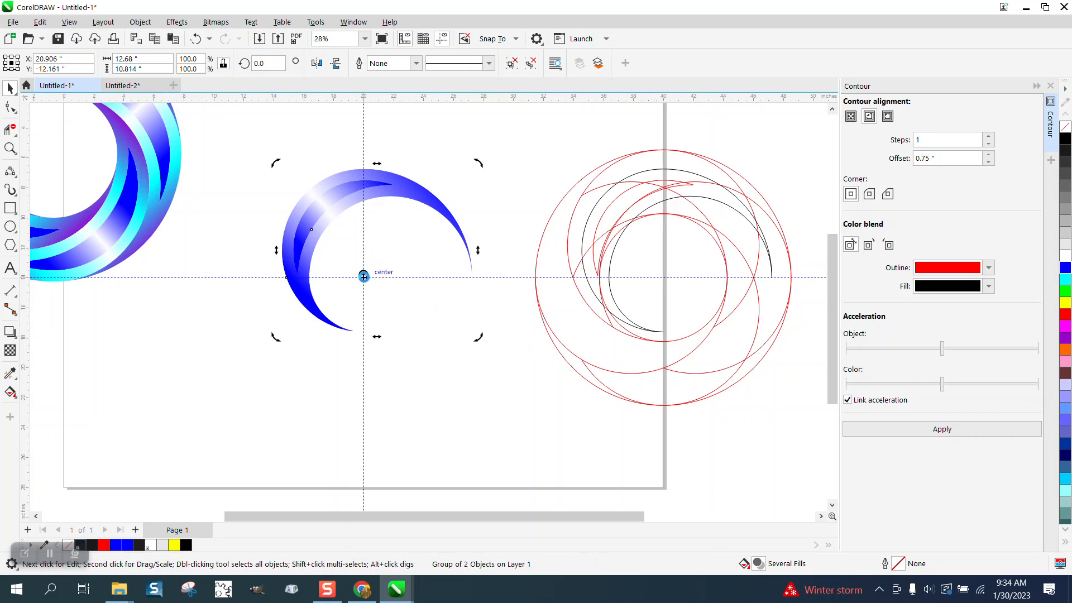
mouse_move(278, 132)
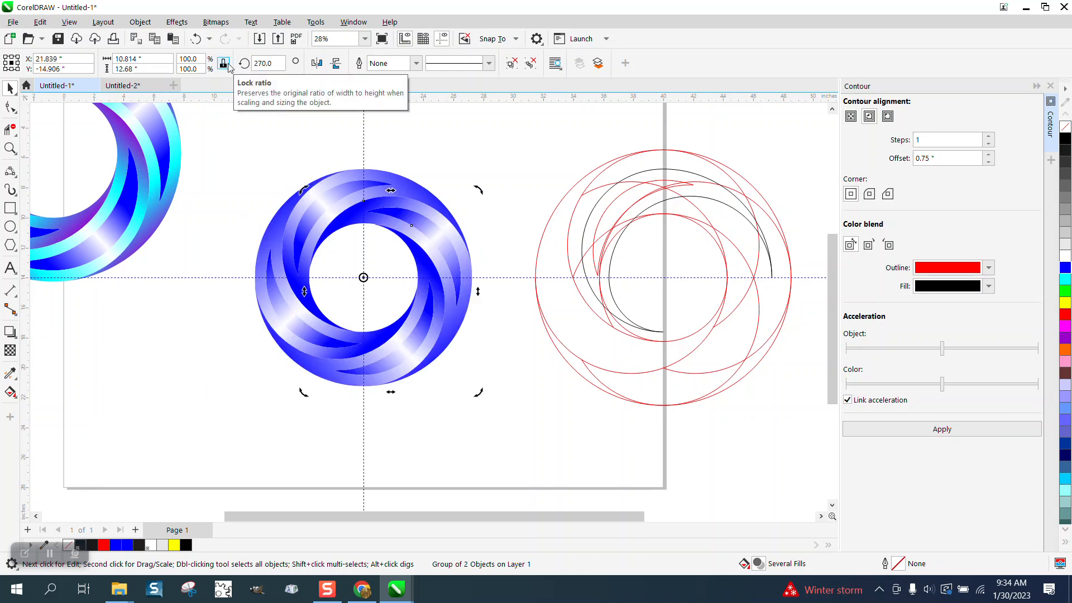
mouse_move(285, 172)
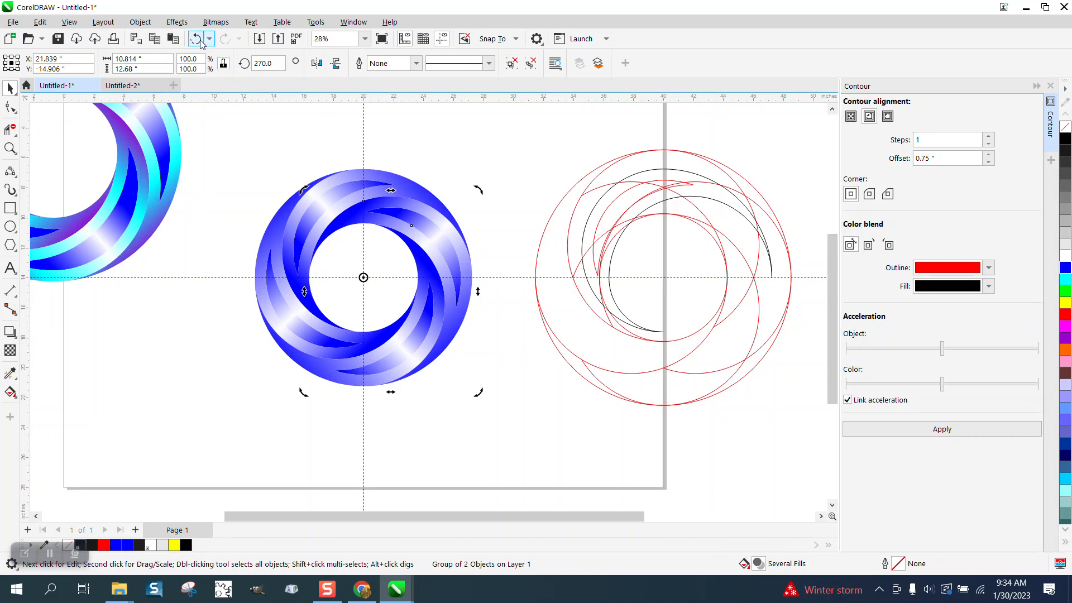
mouse_move(166, 108)
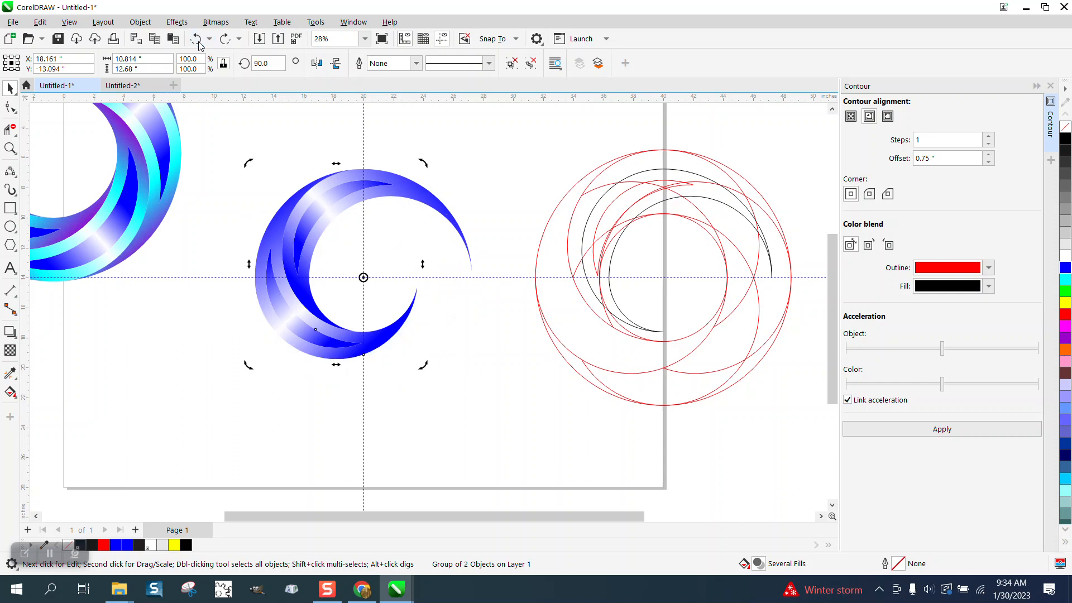
Reopen the crescent group's fountain fill to recolour its nodes cyan, blue and white
click(197, 38)
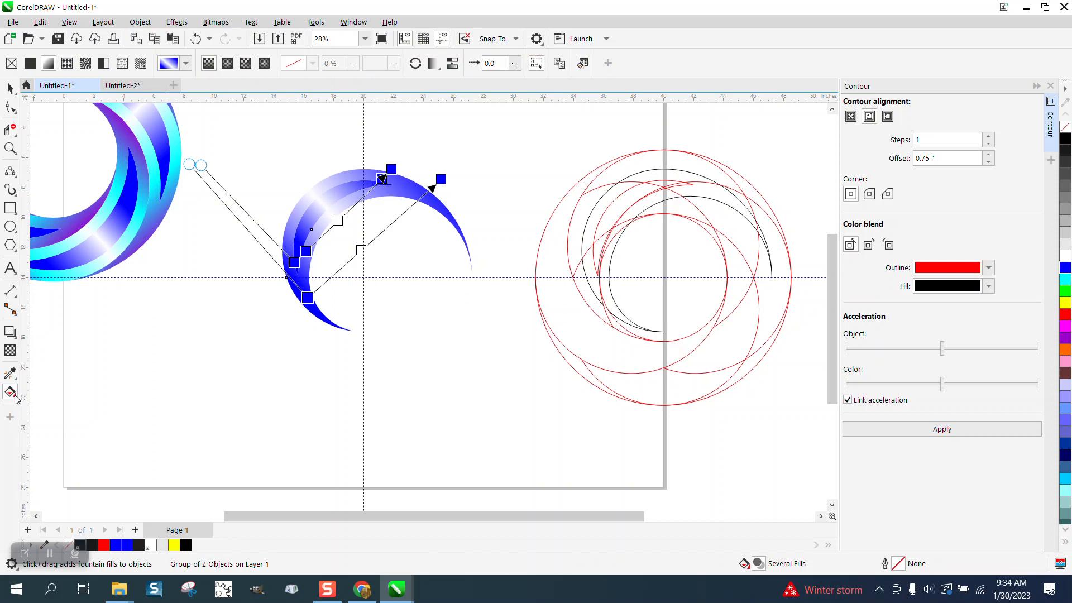
mouse_move(290, 334)
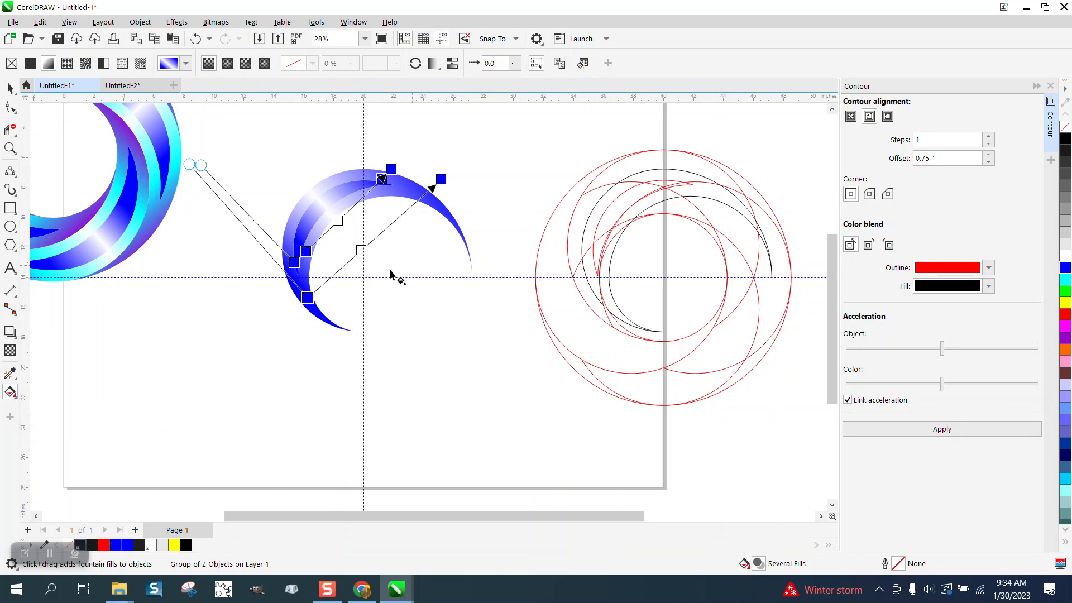
mouse_move(1052, 281)
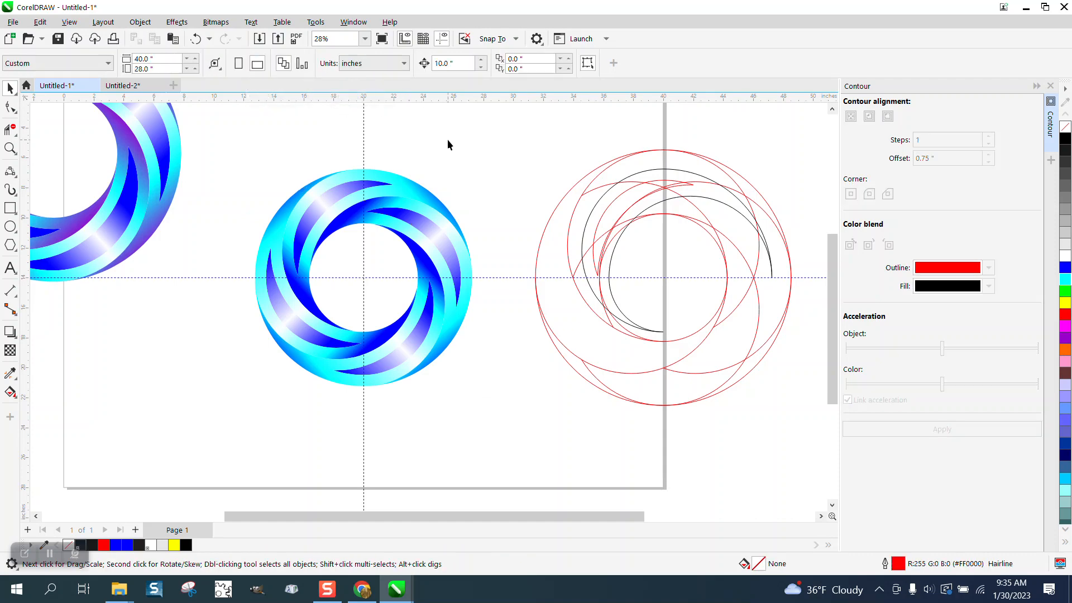
scroll(down, 3)
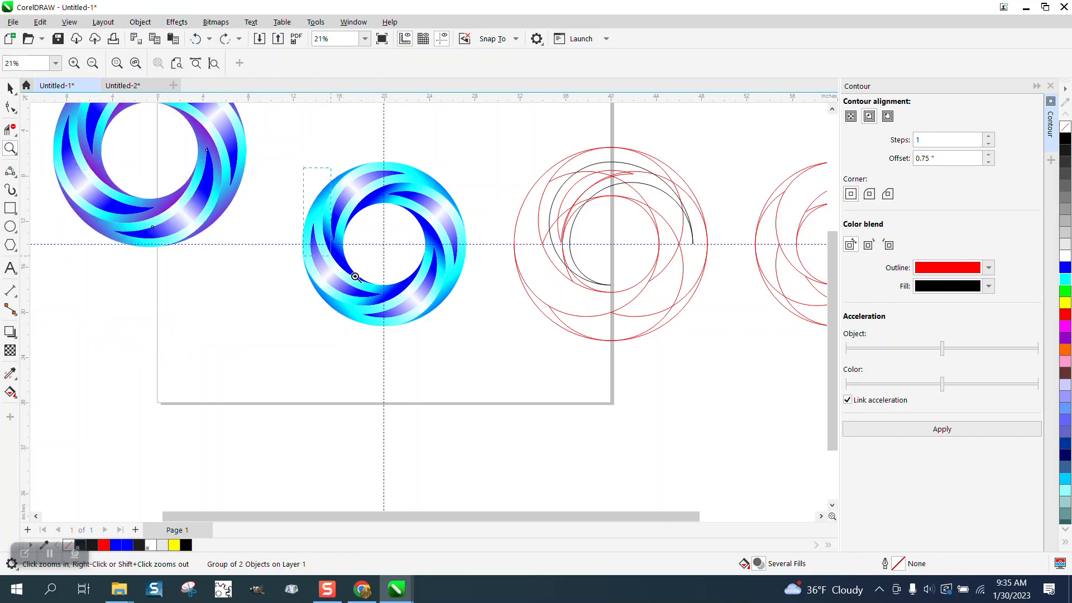
click(355, 276)
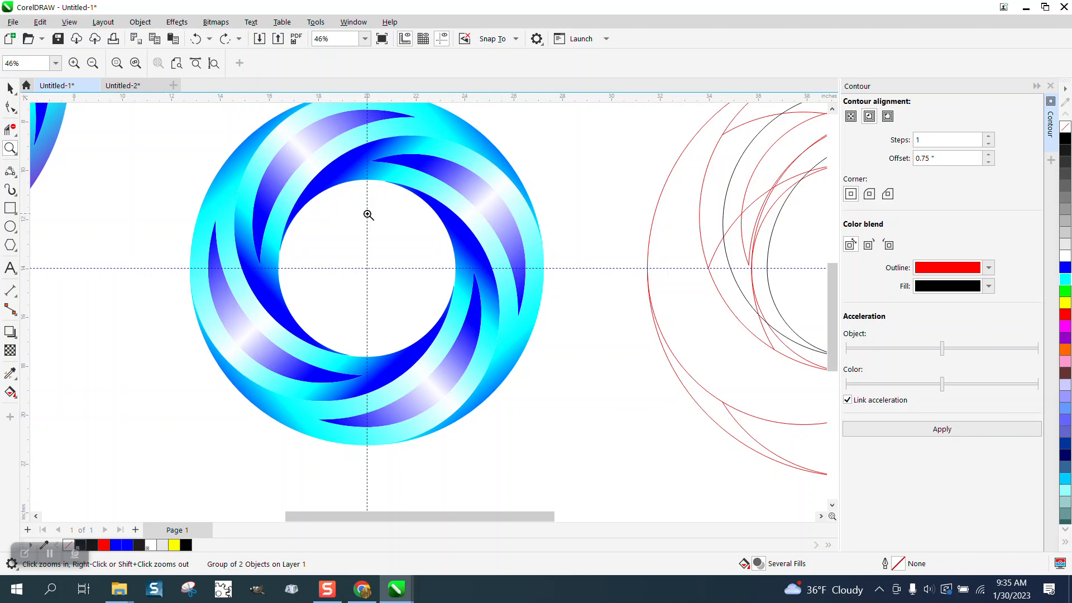
mouse_move(405, 223)
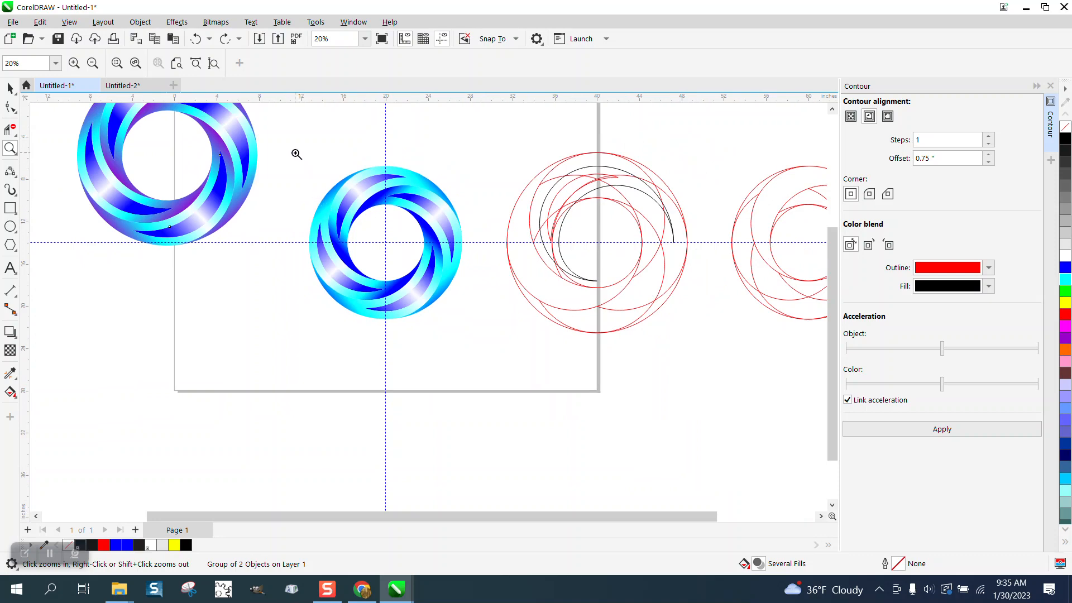
click(297, 154)
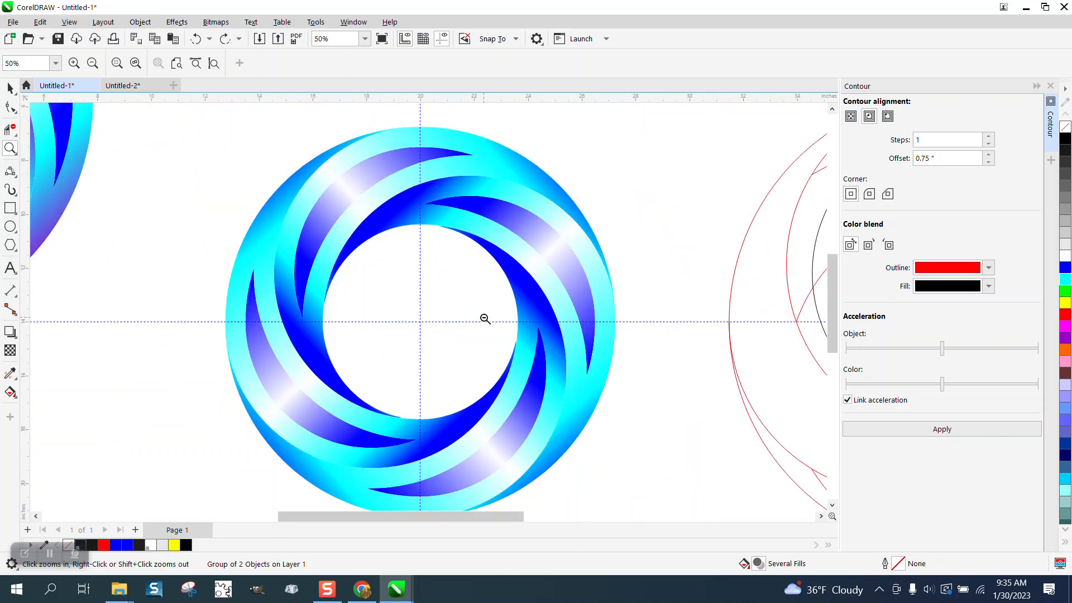